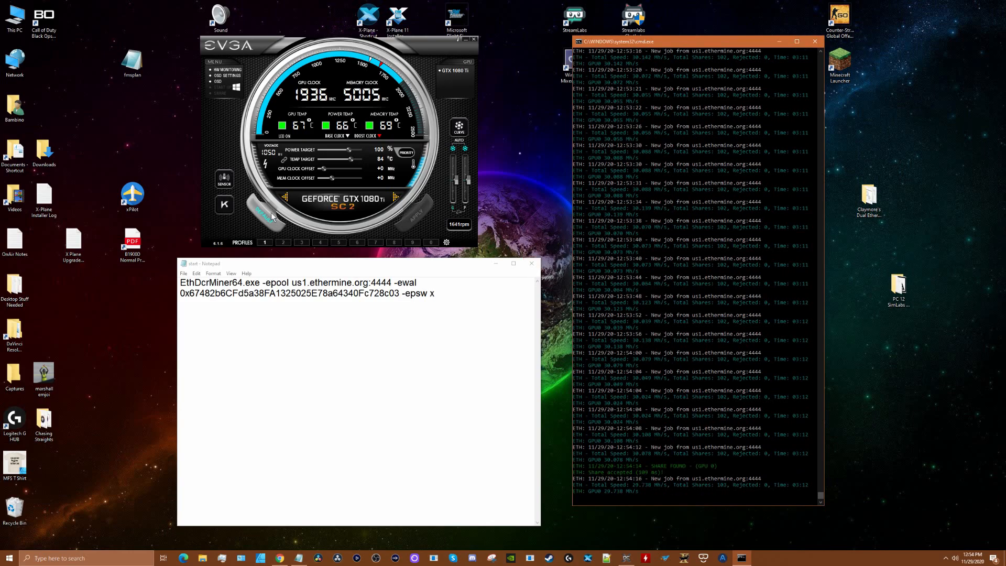
mouse_move(366, 178)
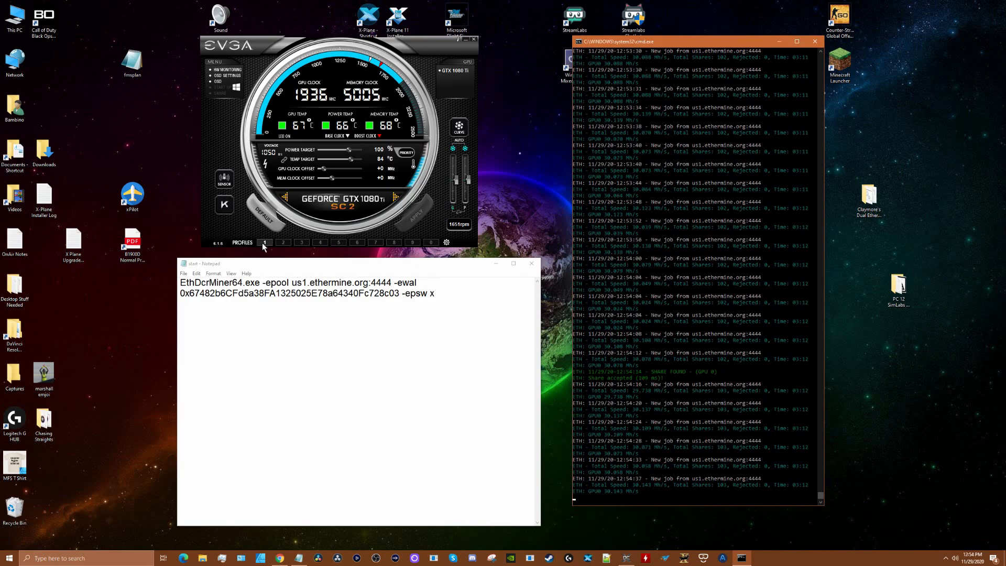
mouse_move(265, 242)
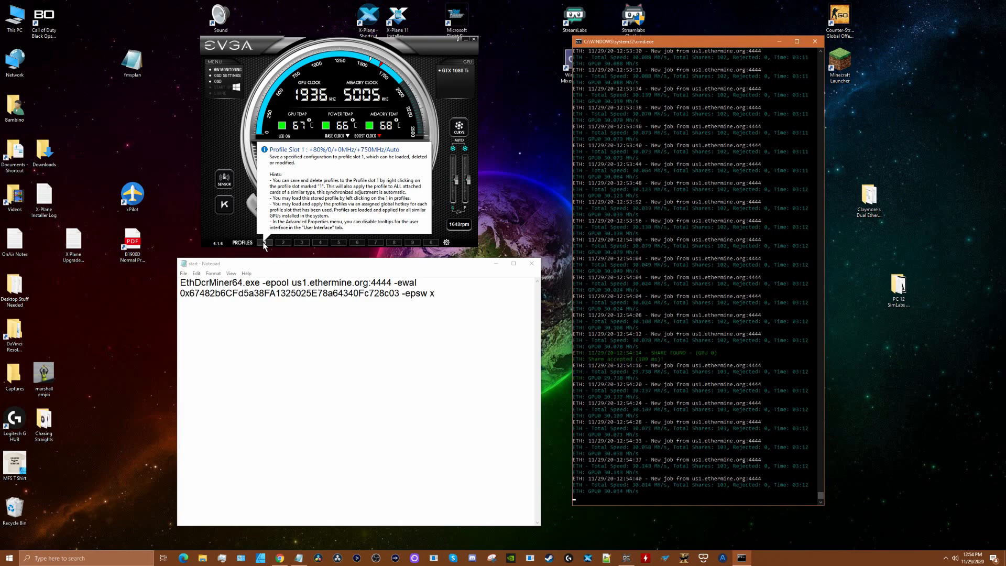